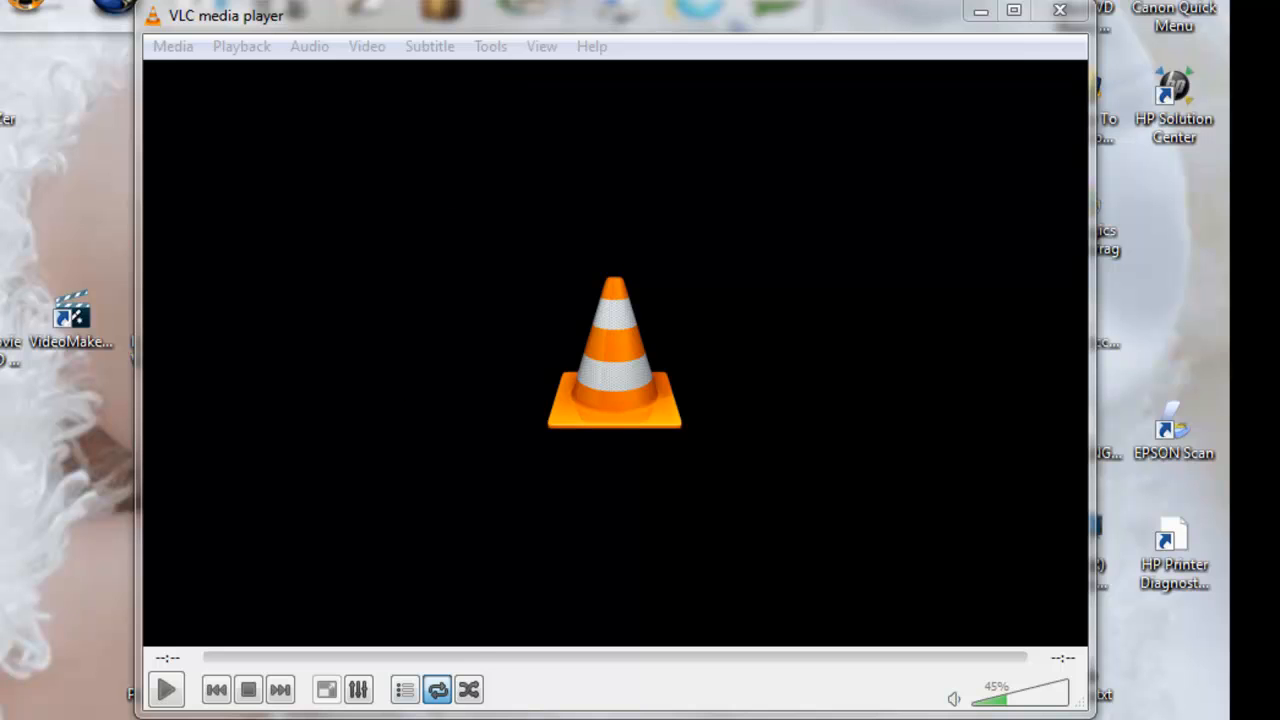
Focus the VLC window and toggle the Loop/Repeat button until looping is on
left_click(437, 689)
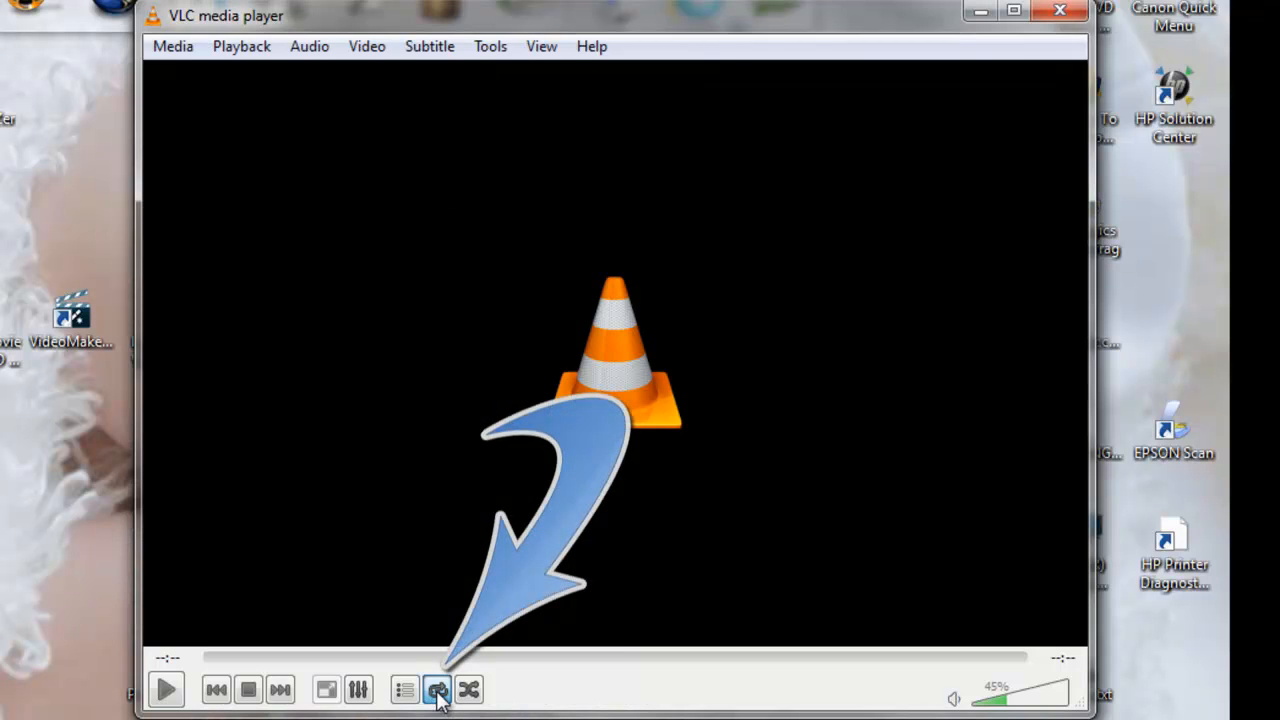
left_click(437, 689)
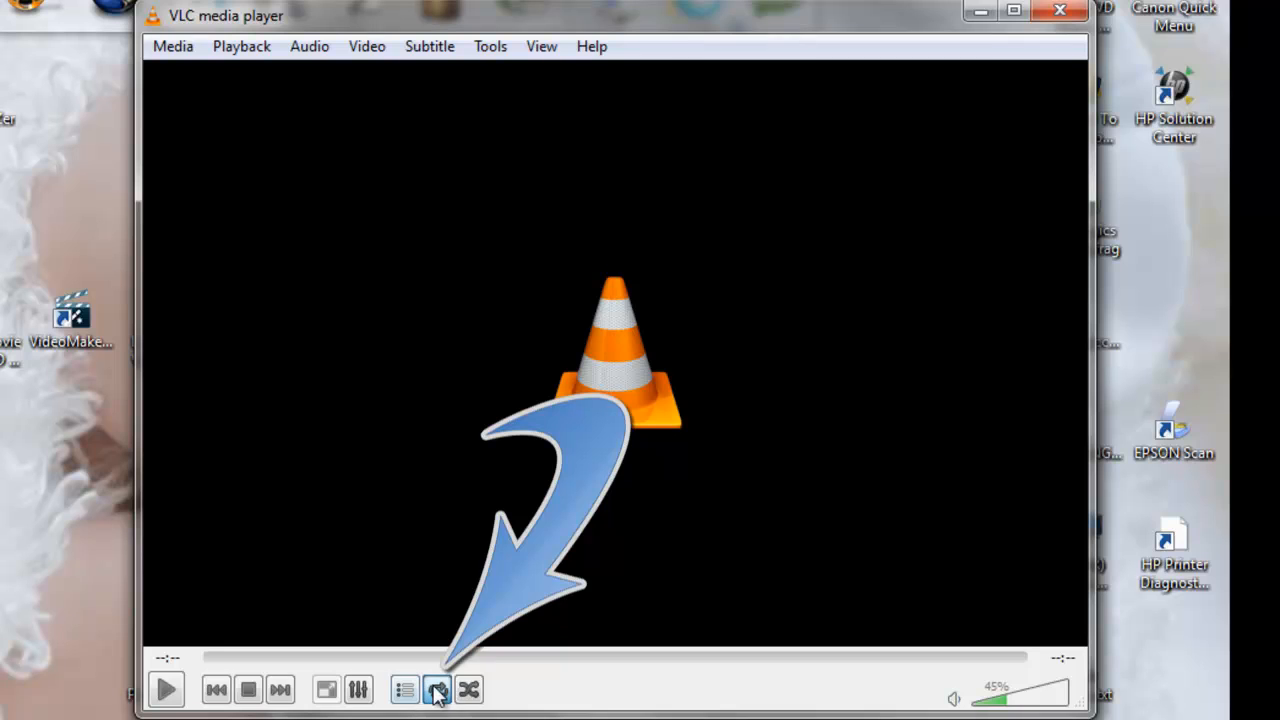
left_click(437, 689)
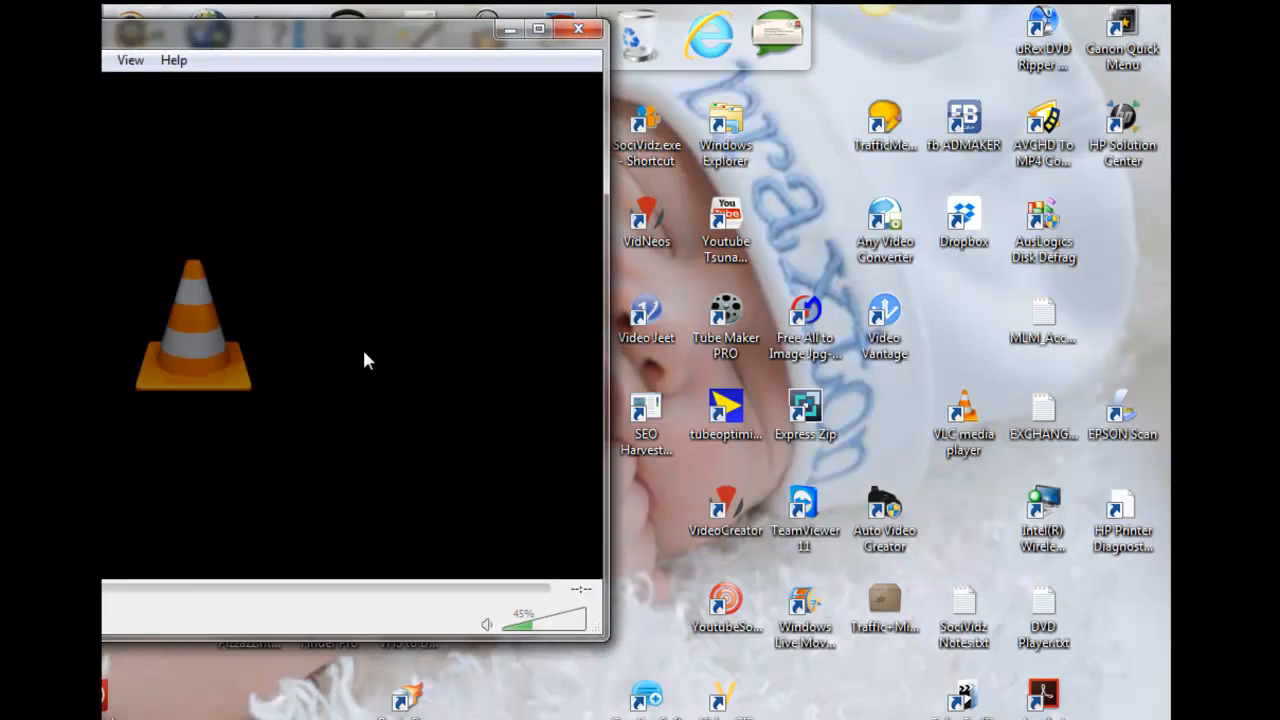
In Preferences with All settings shown, uncheck 'Show media title on video' under Video
left_click(521, 48)
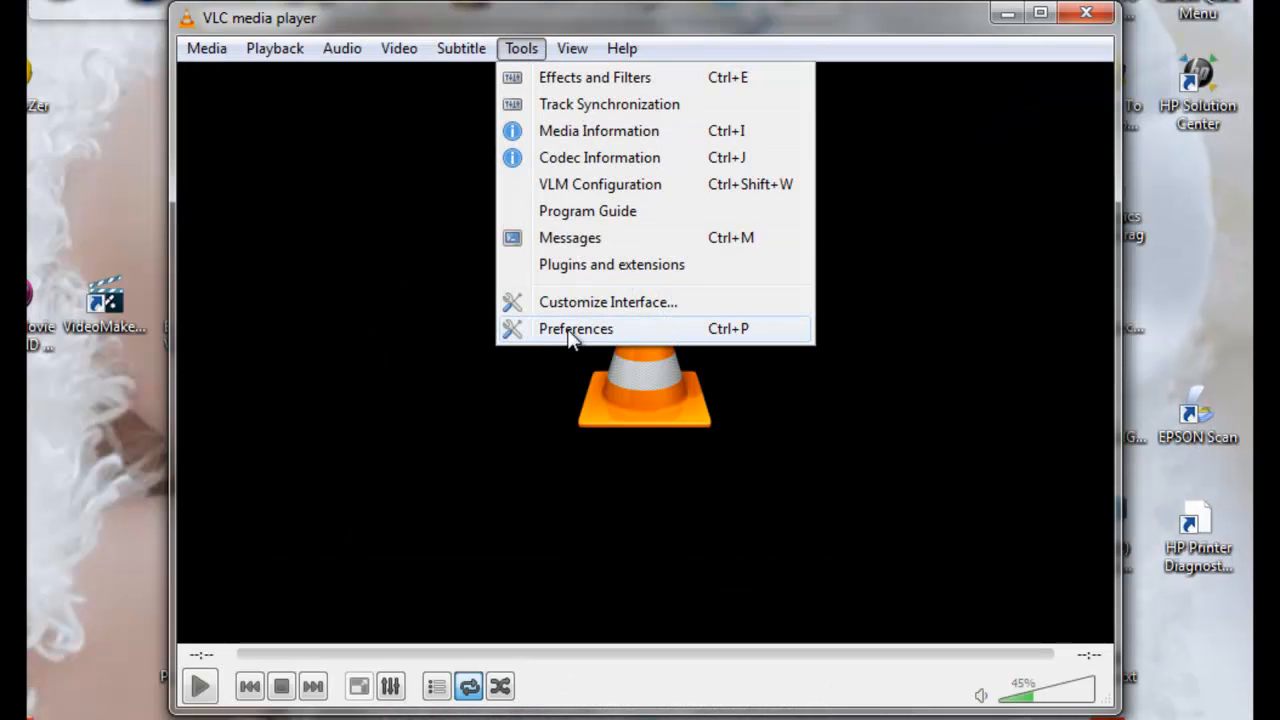
left_click(575, 328)
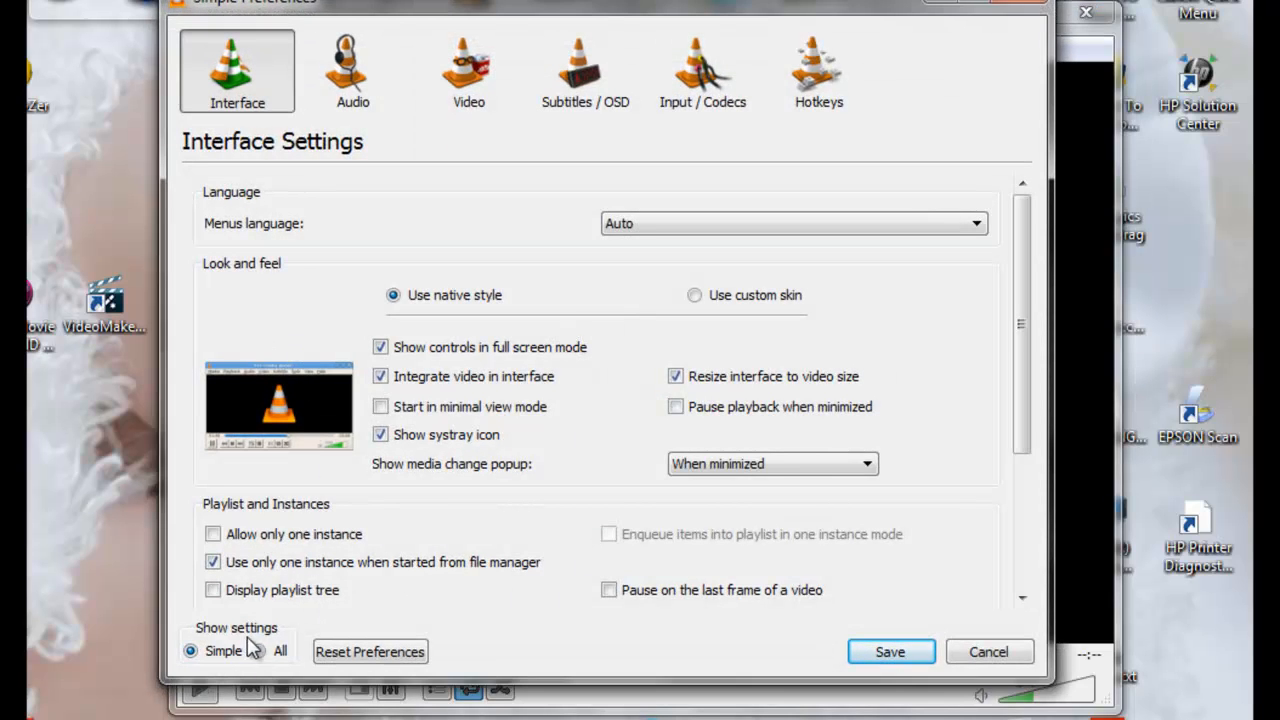
left_click(259, 650)
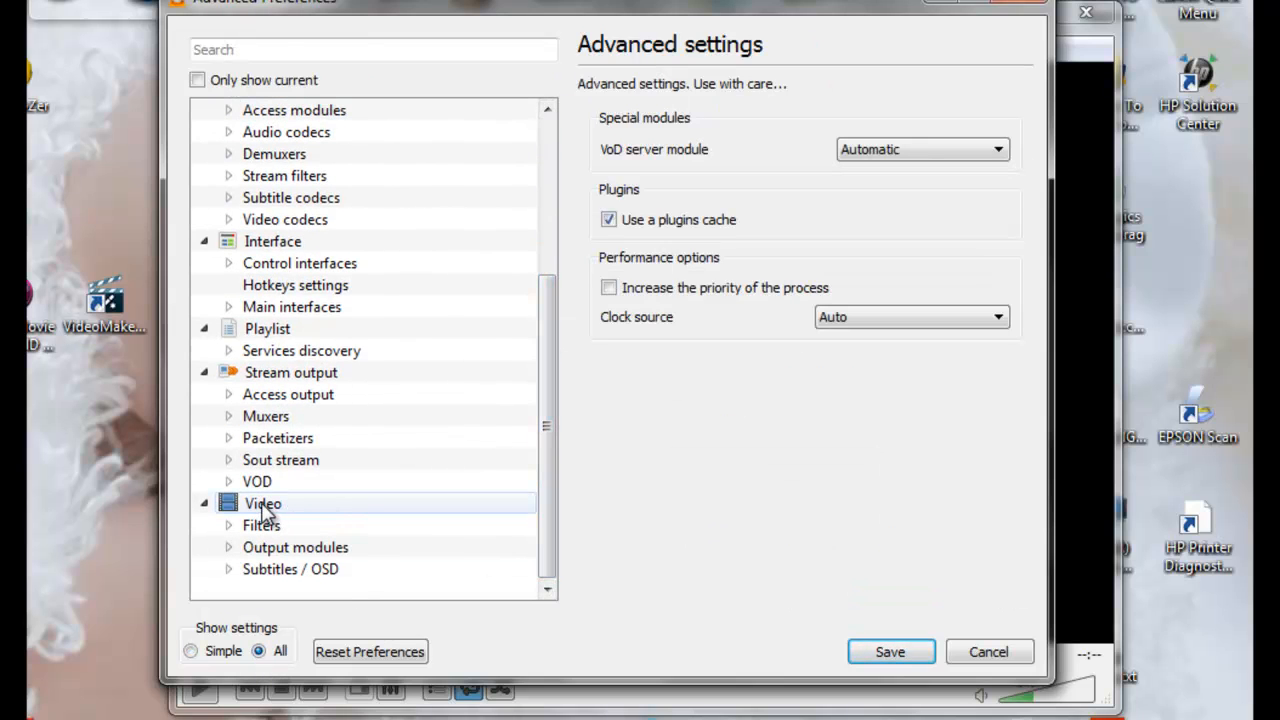
left_click(263, 503)
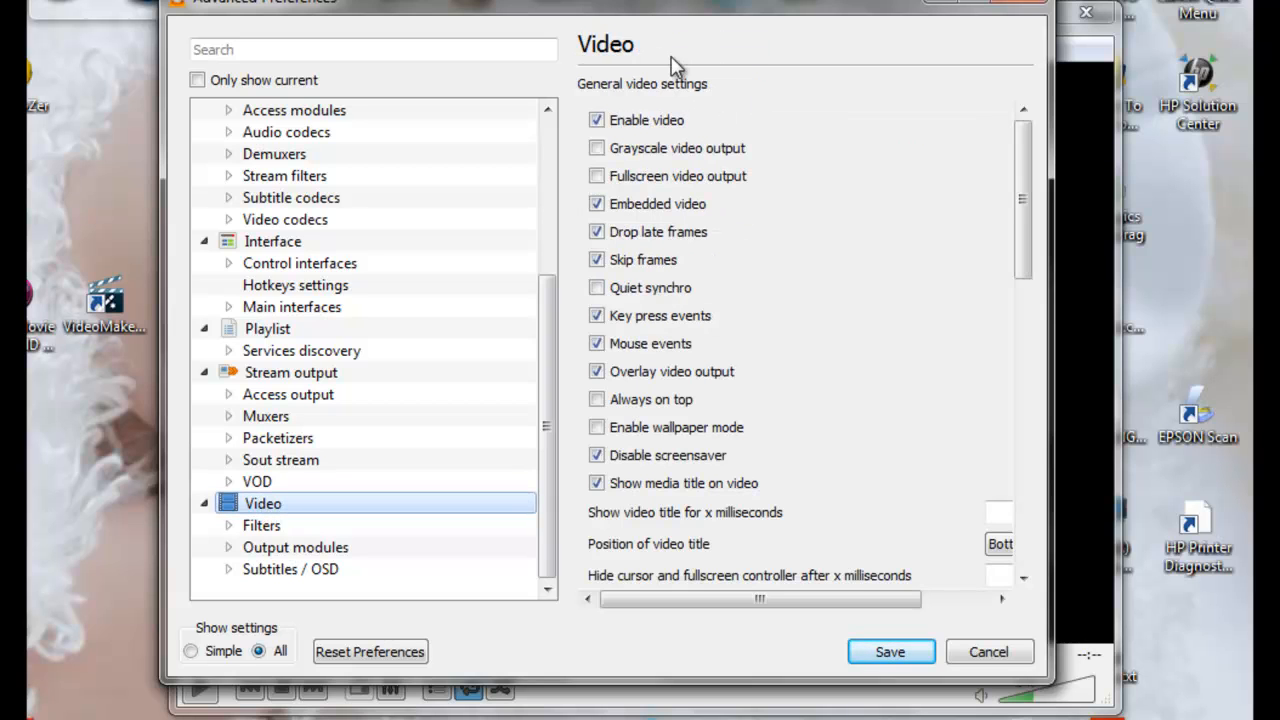
mouse_move(628, 500)
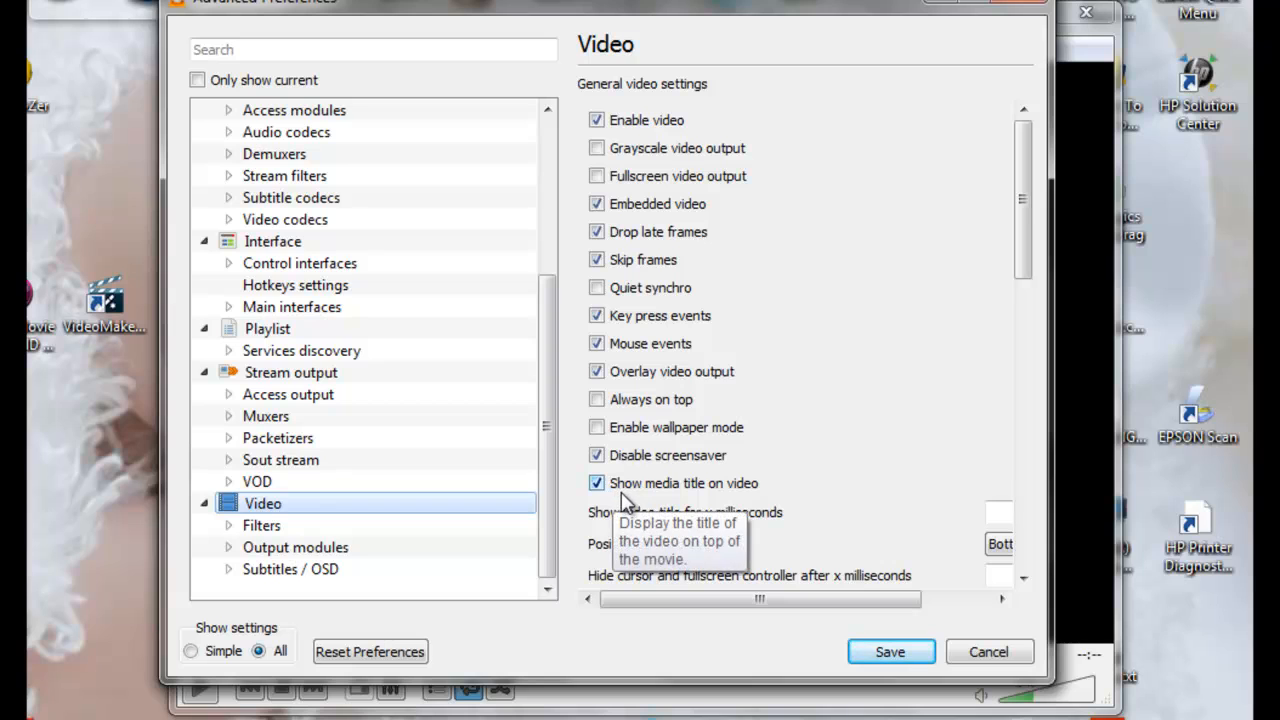
mouse_move(767, 500)
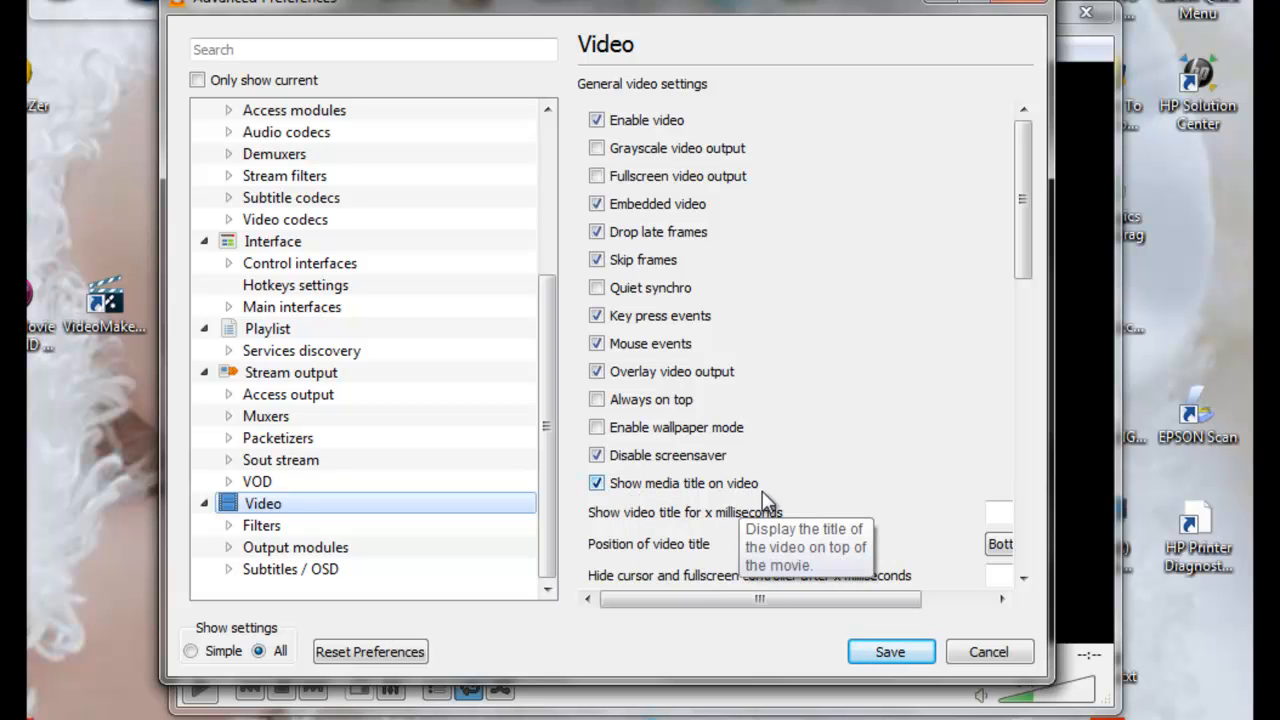
left_click(597, 483)
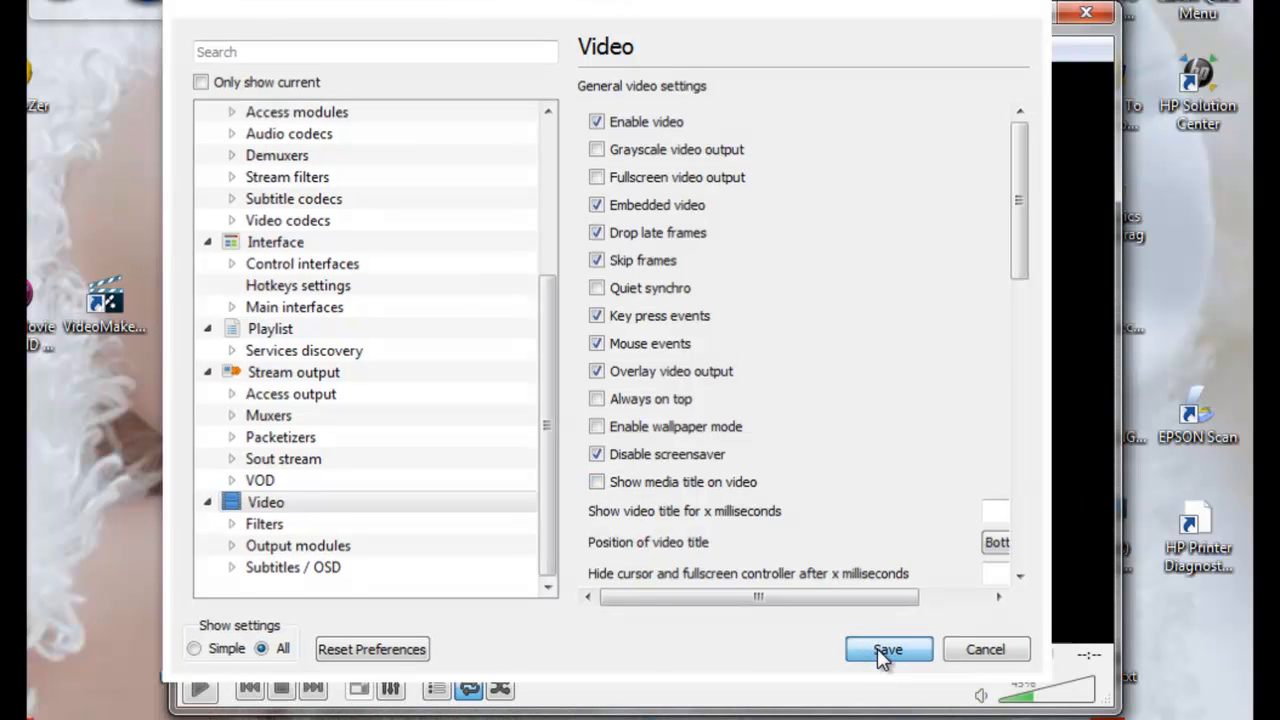
Save the Advanced Preferences changes
left_click(887, 649)
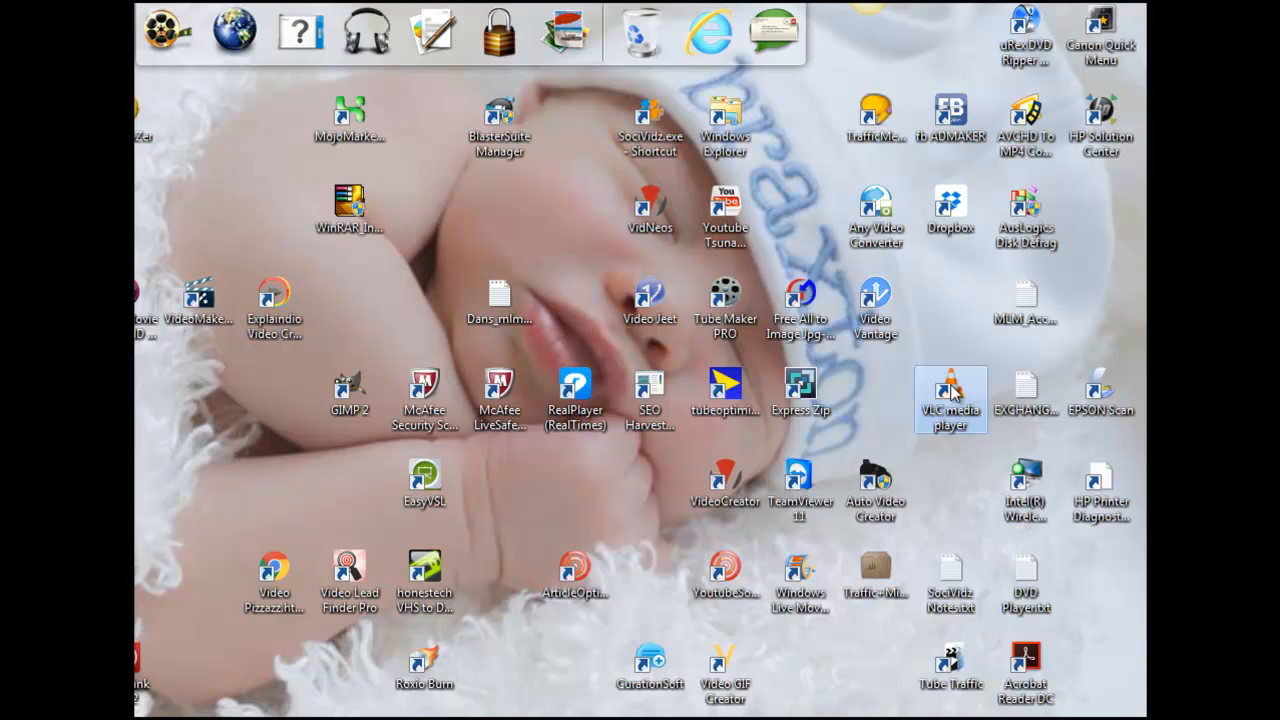
Launch VLC from its desktop shortcut and open the View menu
double_click(950, 388)
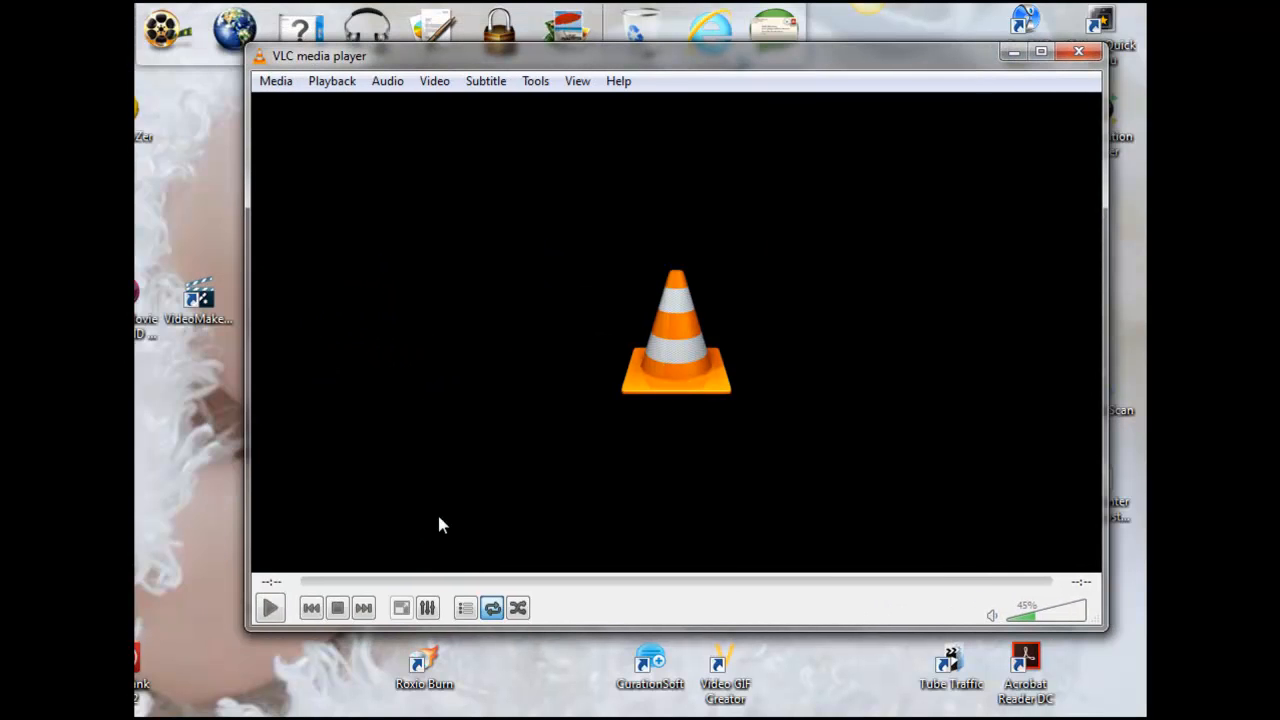
mouse_move(237, 657)
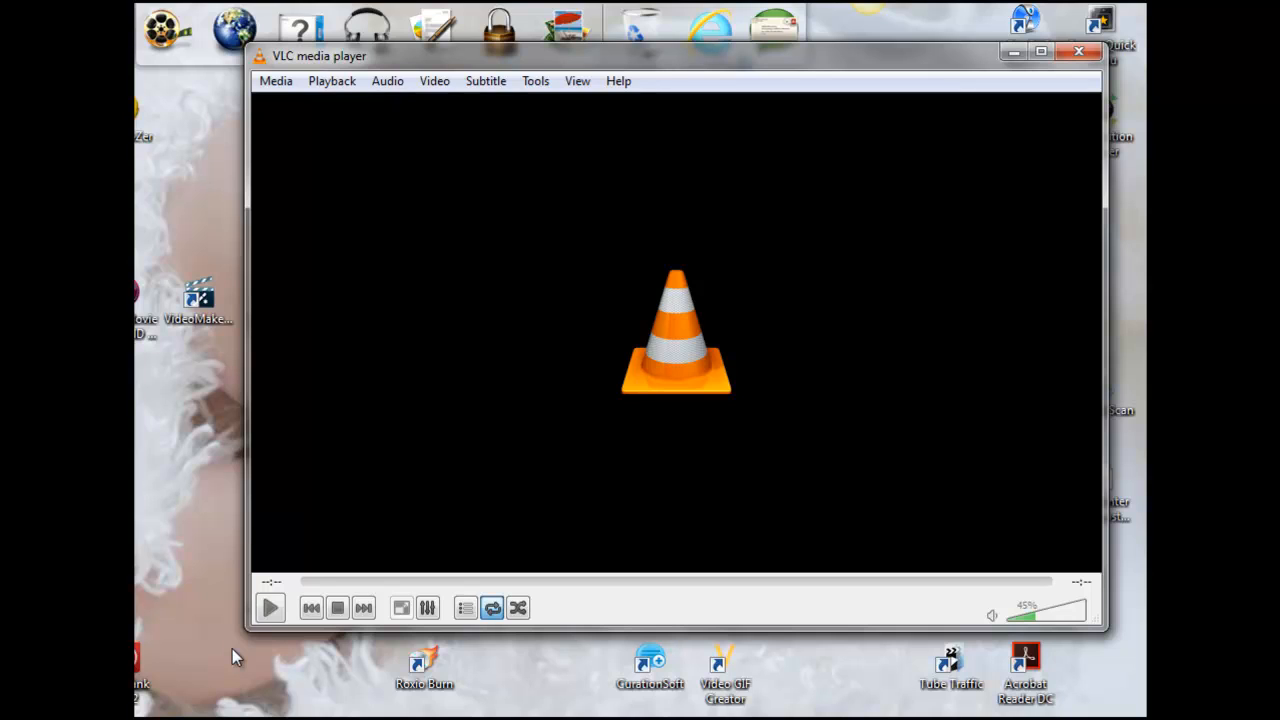
mouse_move(388, 575)
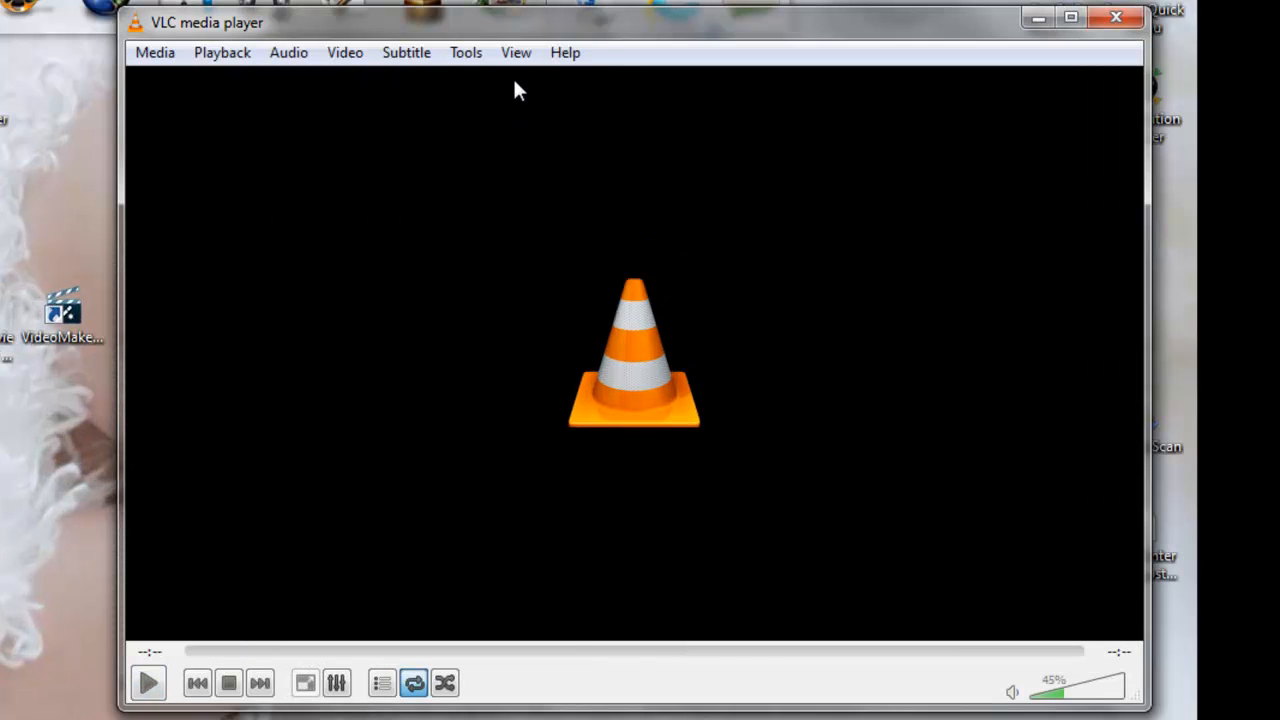
left_click(516, 52)
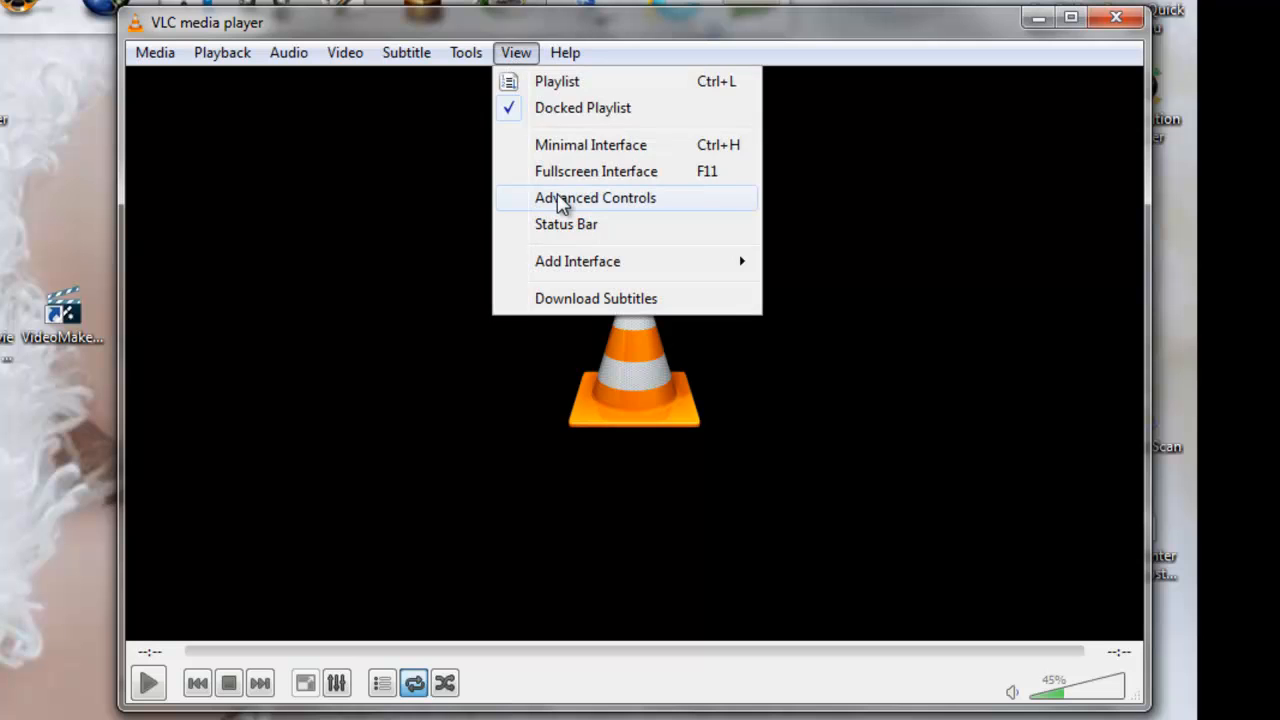
Enable View > Advanced Controls to show record, snapshot, A-B loop and frame buttons
left_click(595, 197)
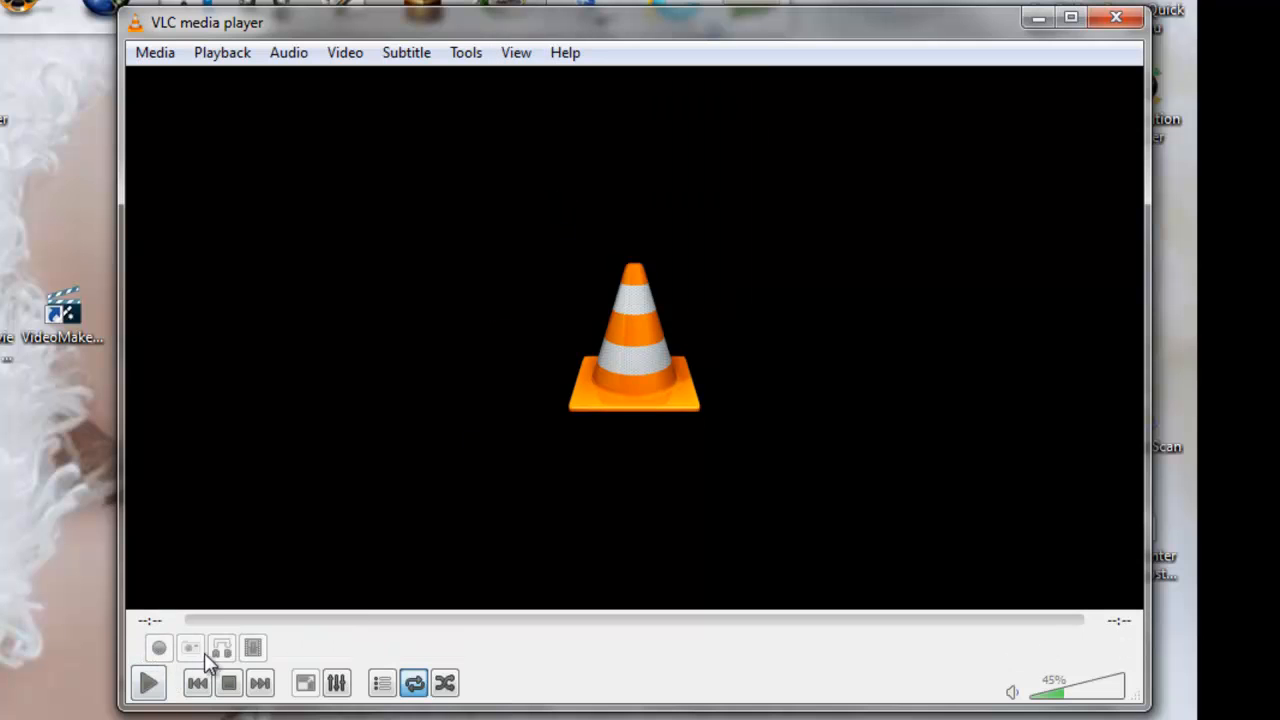
mouse_move(220, 650)
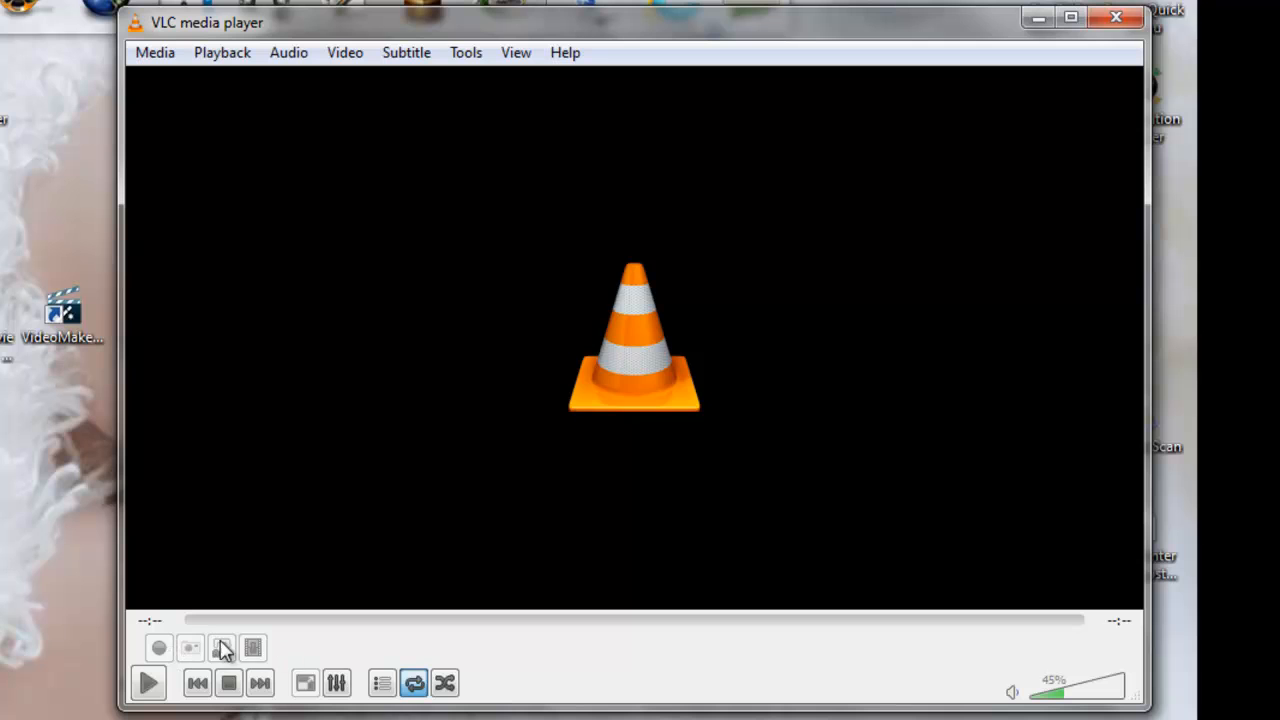
mouse_move(222, 648)
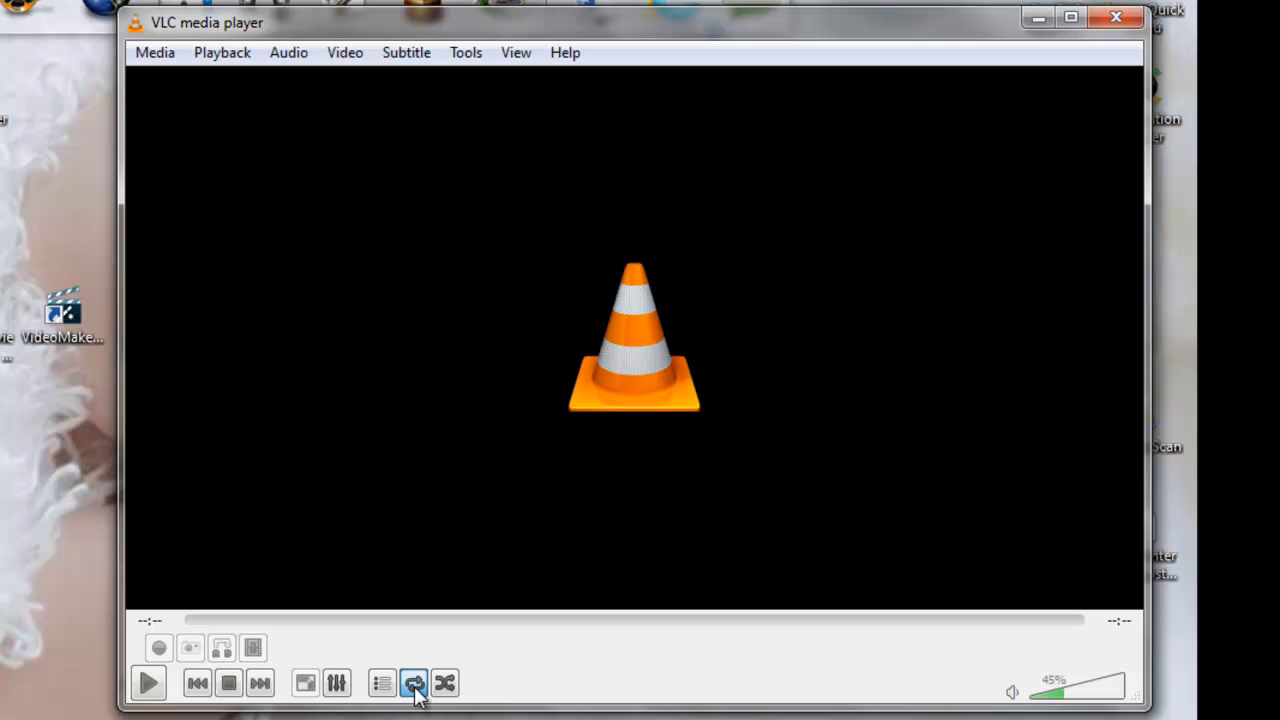
Cycle the Loop/Repeat button four times through repeat all, repeat one and off
left_click(413, 683)
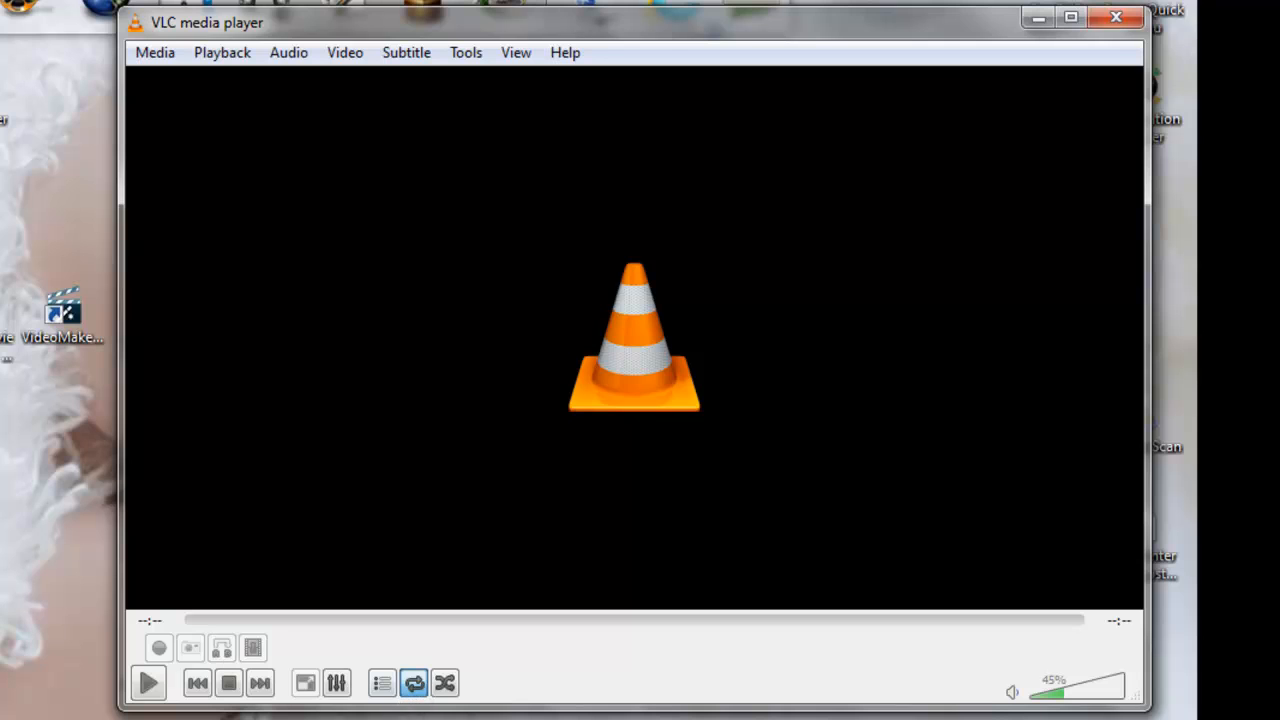
left_click(413, 683)
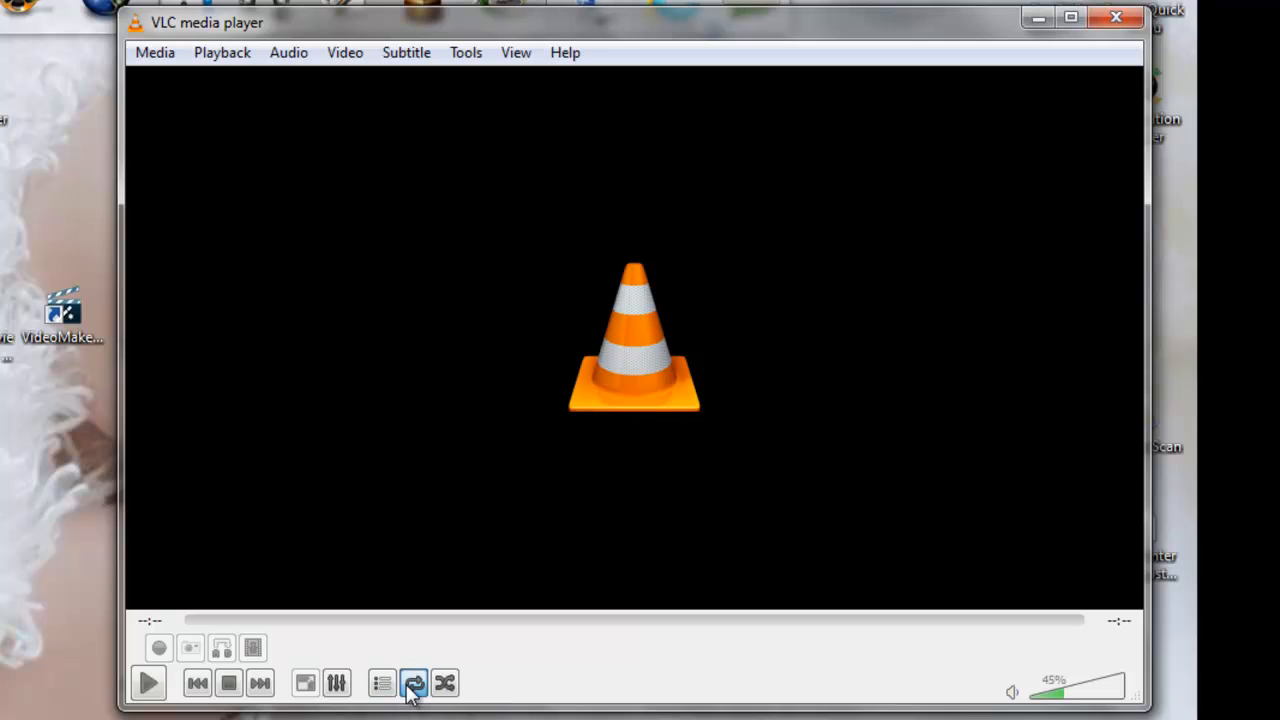
left_click(413, 683)
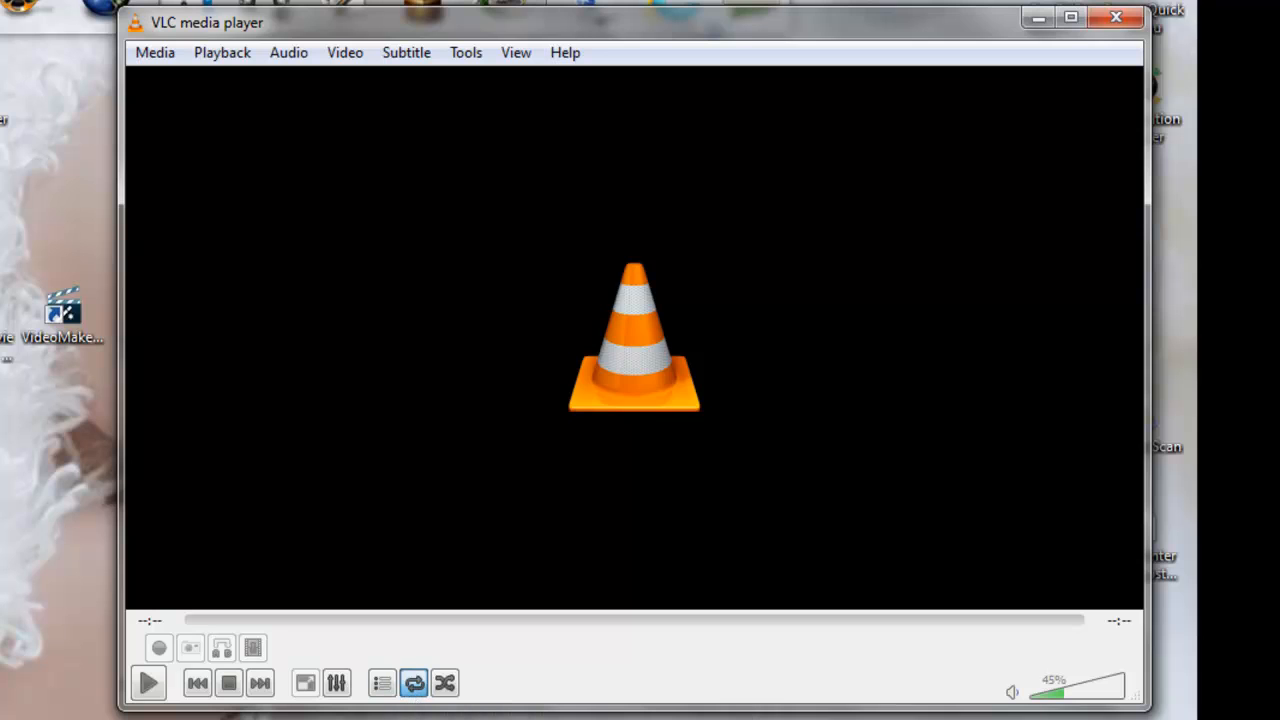
left_click(413, 683)
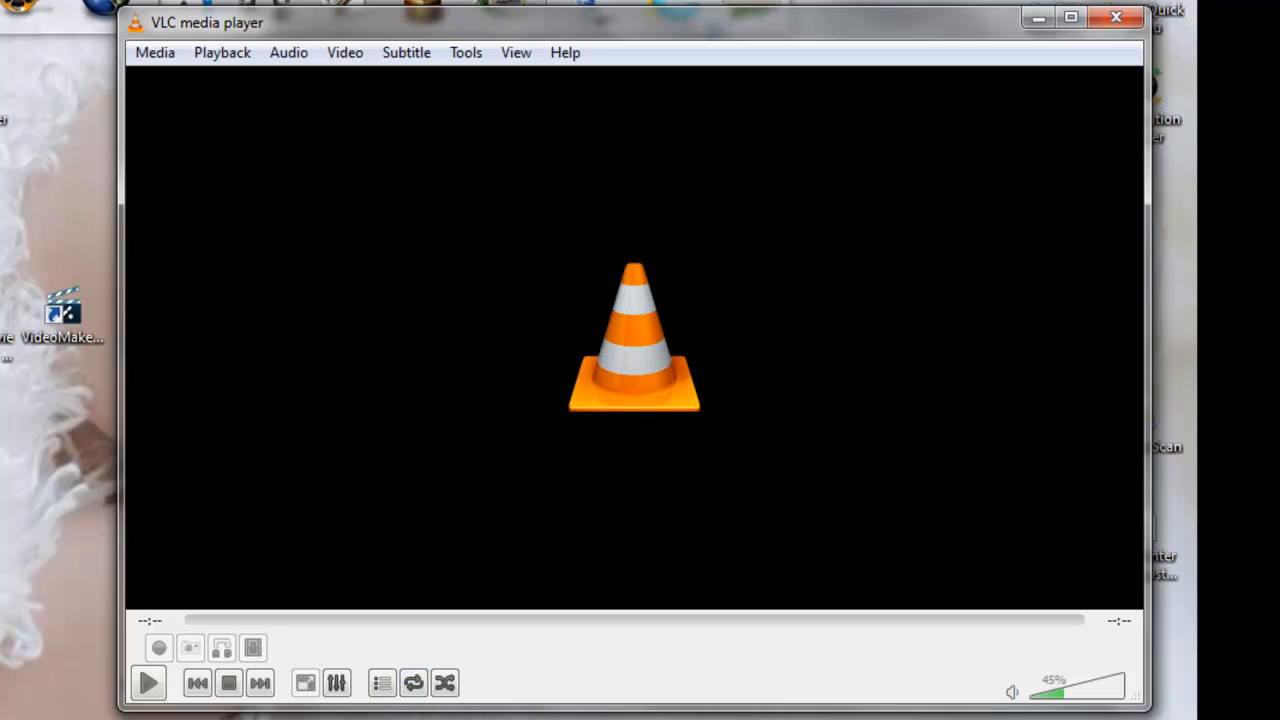